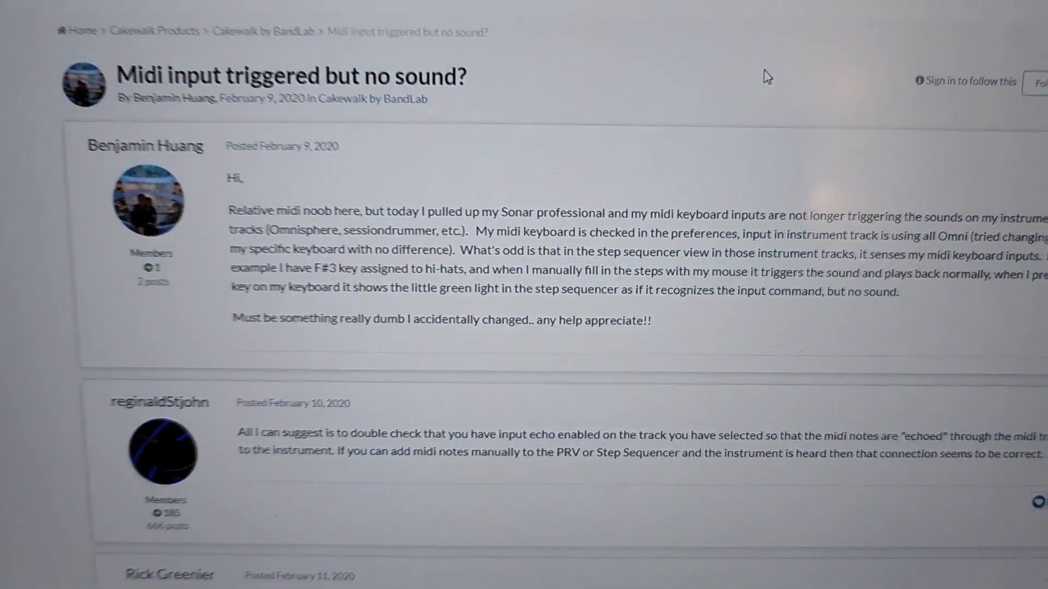
Step: Scroll the track view back up to the top of the project
scroll(up, 3)
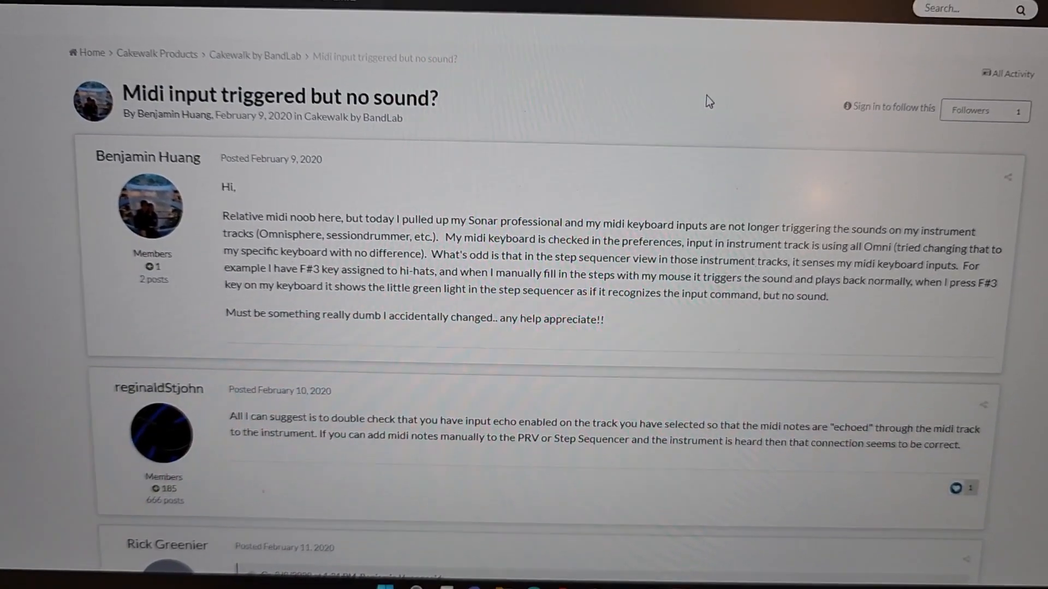
scroll(up, 3)
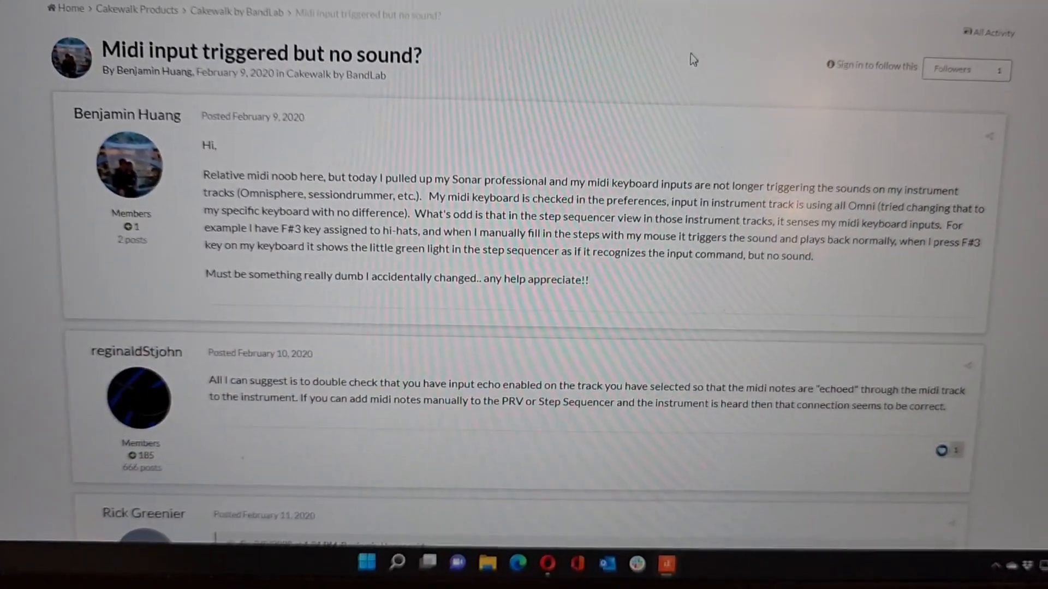
scroll(up, 3)
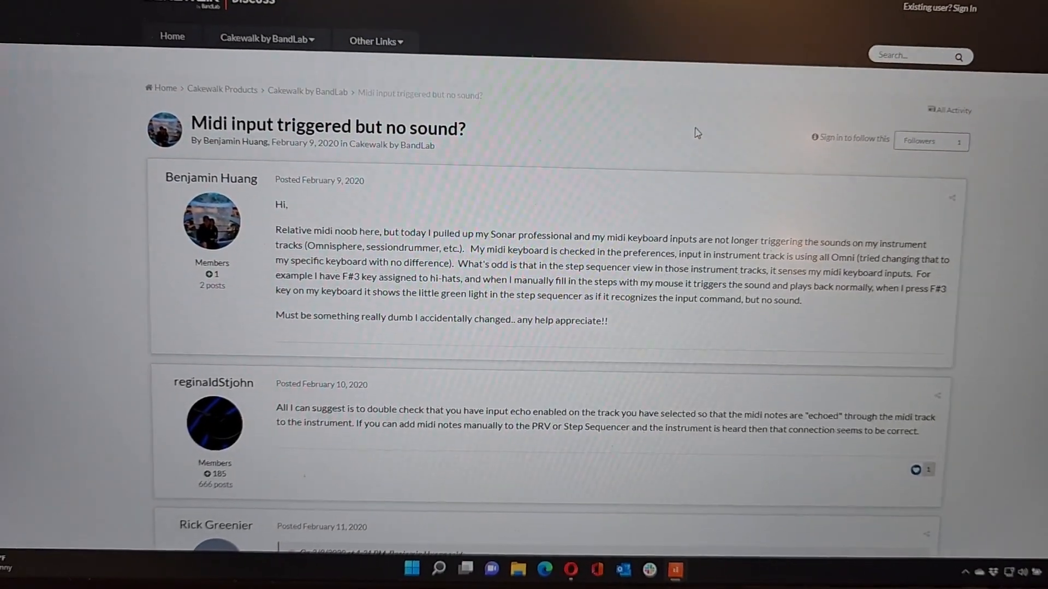
scroll(up, 3)
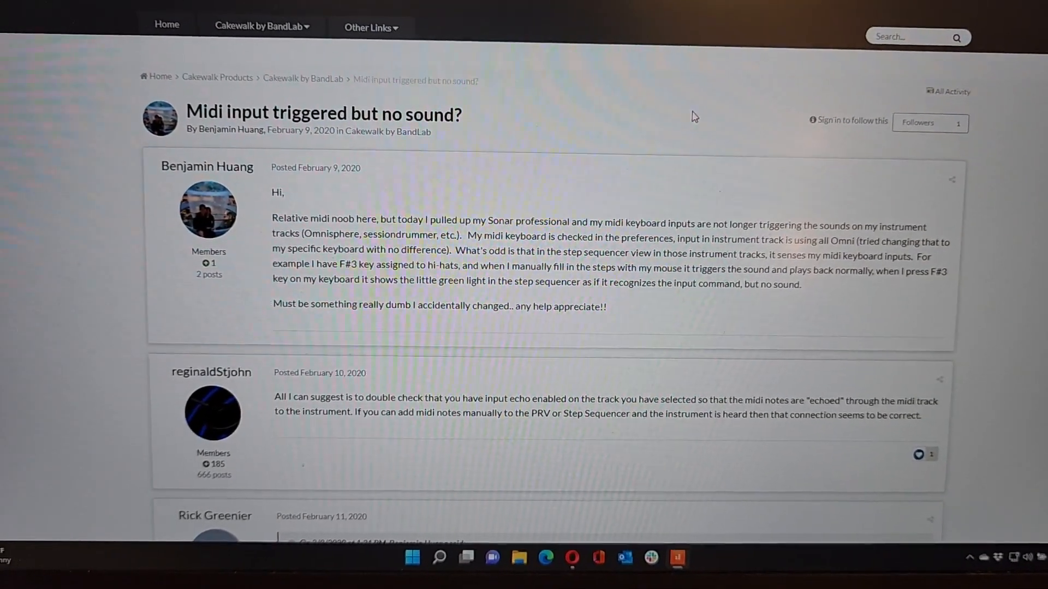
scroll(up, 3)
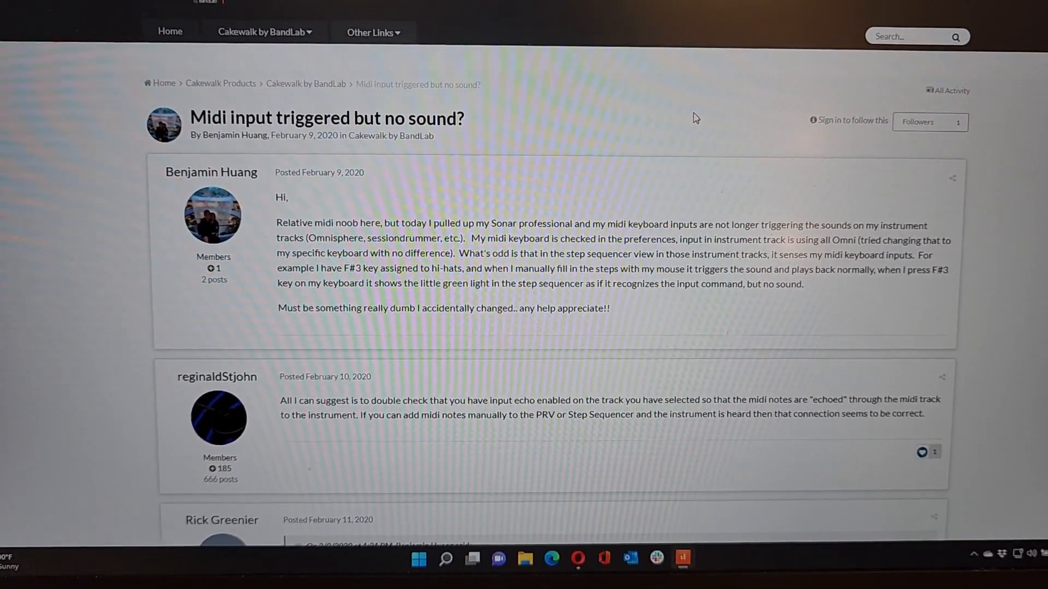
scroll(up, 3)
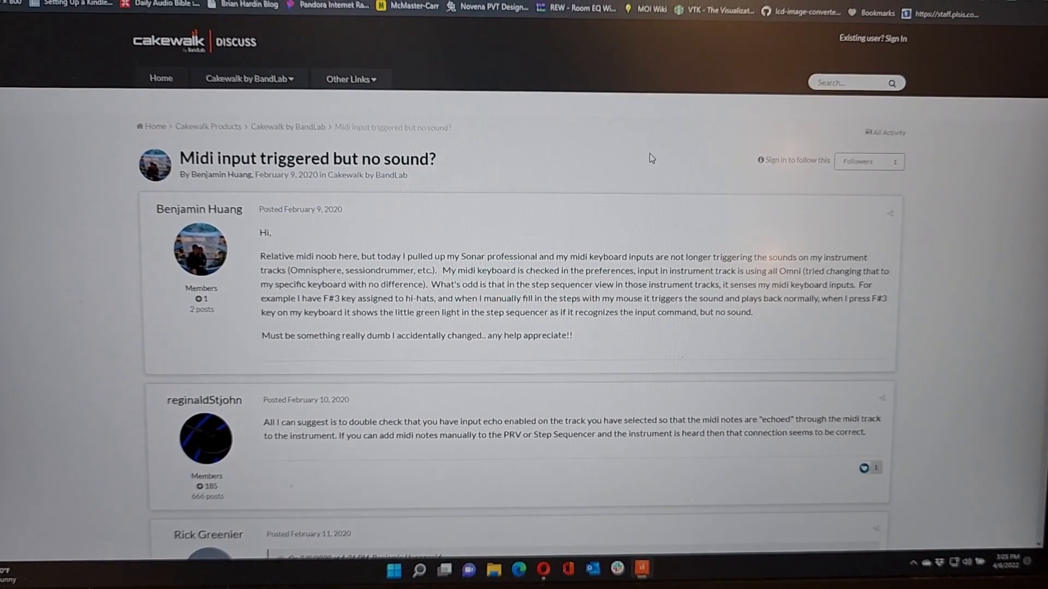
scroll(up, 3)
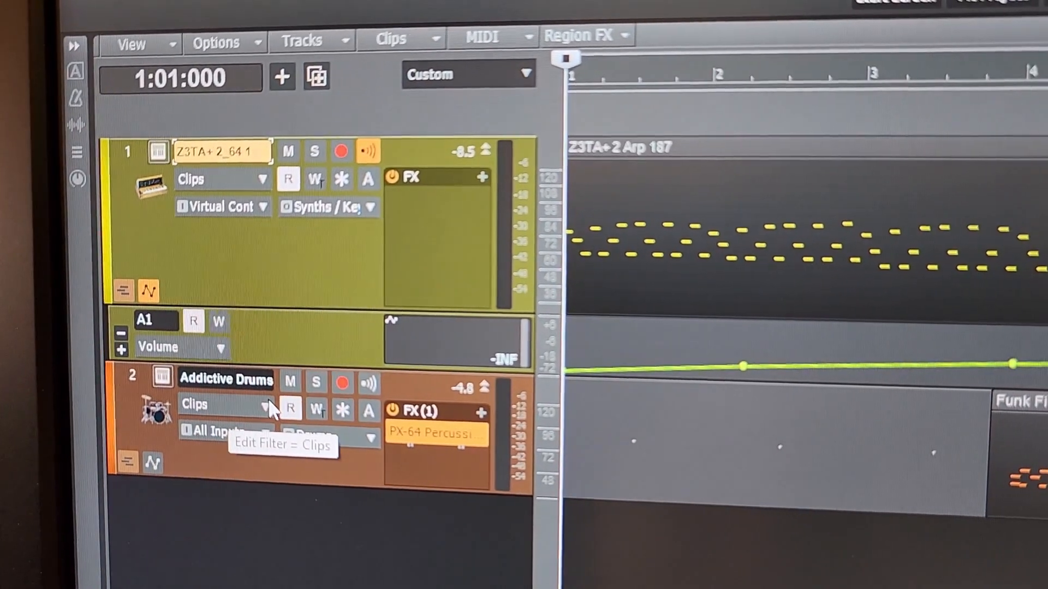
Step: Check the drum track's edit filter and output routing, then start playback from the beginning
click(265, 405)
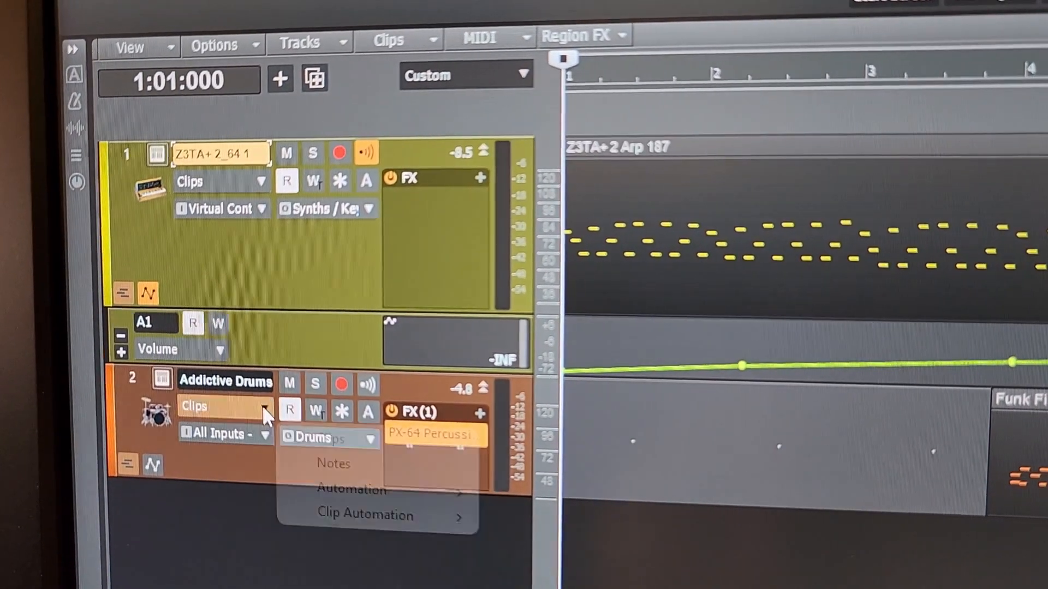
click(352, 488)
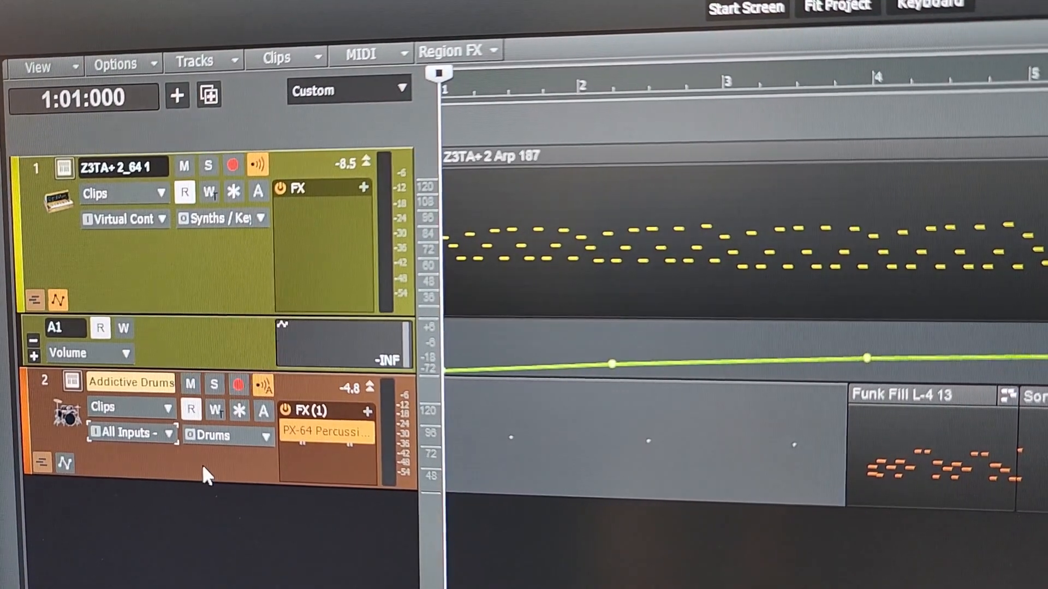
mouse_move(261, 441)
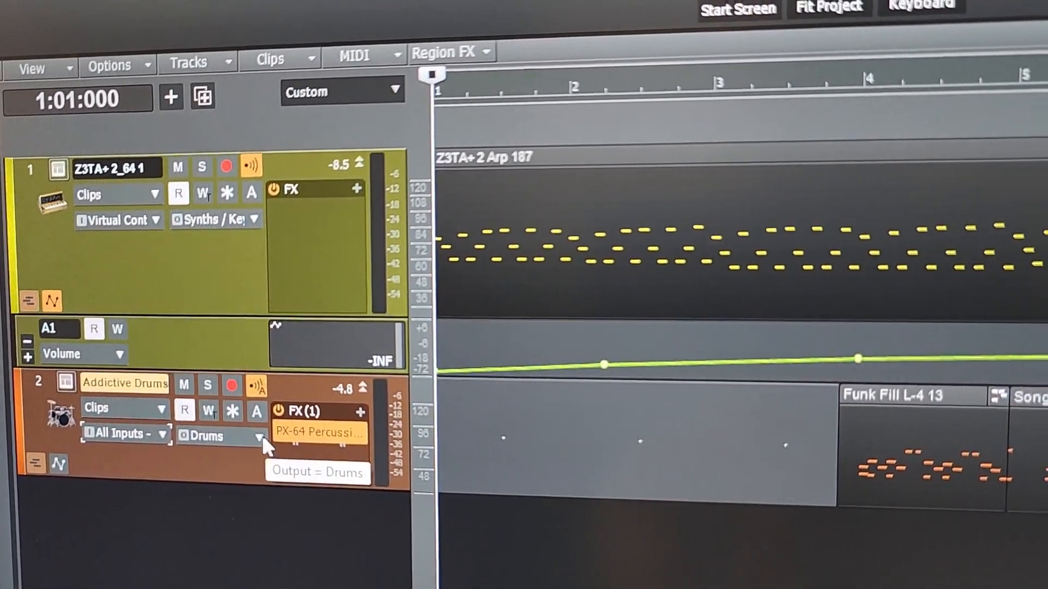
click(261, 438)
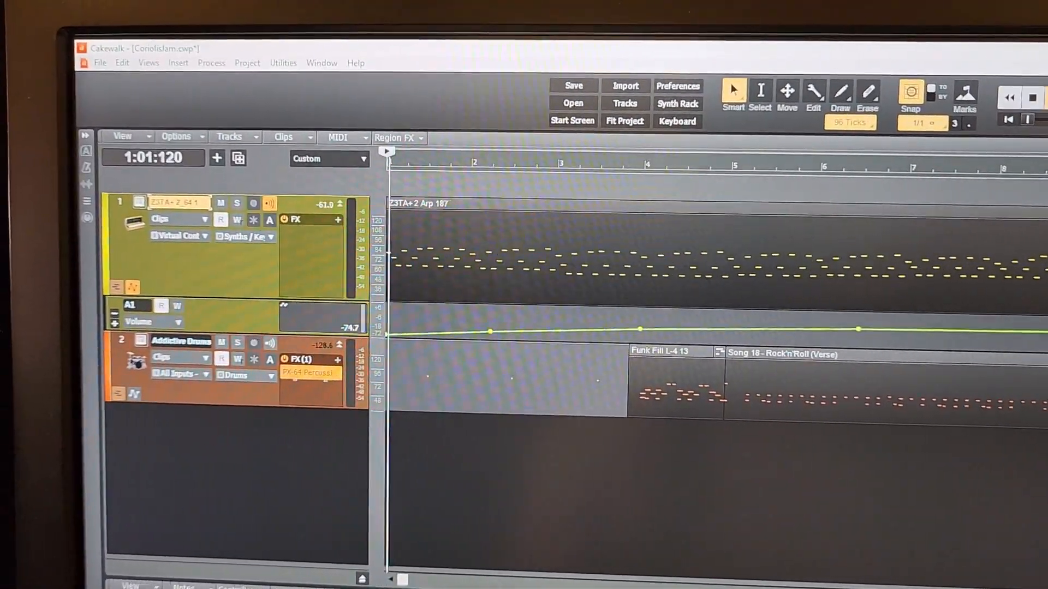
click(1016, 98)
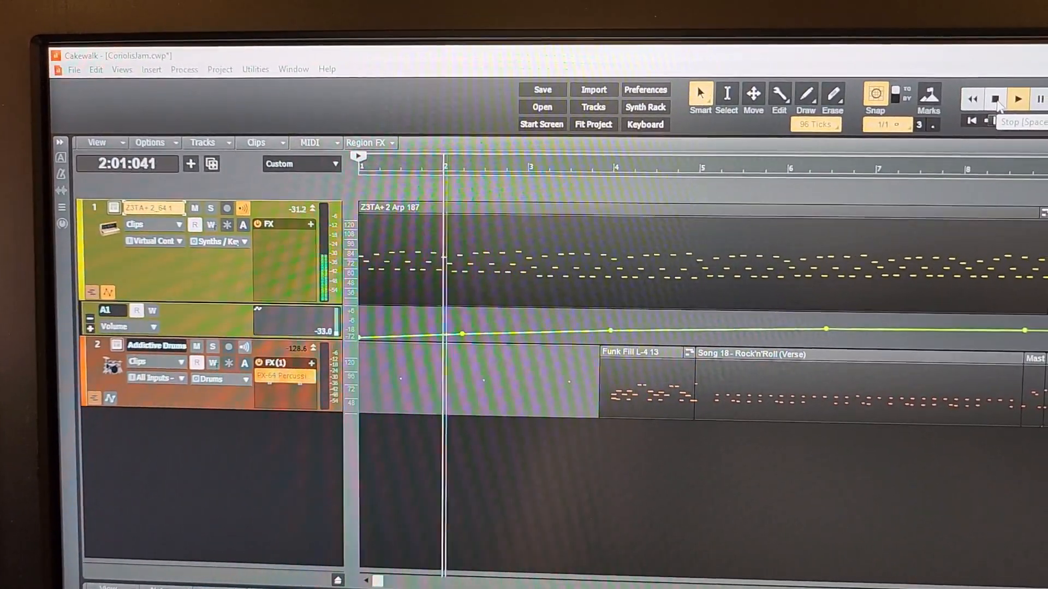